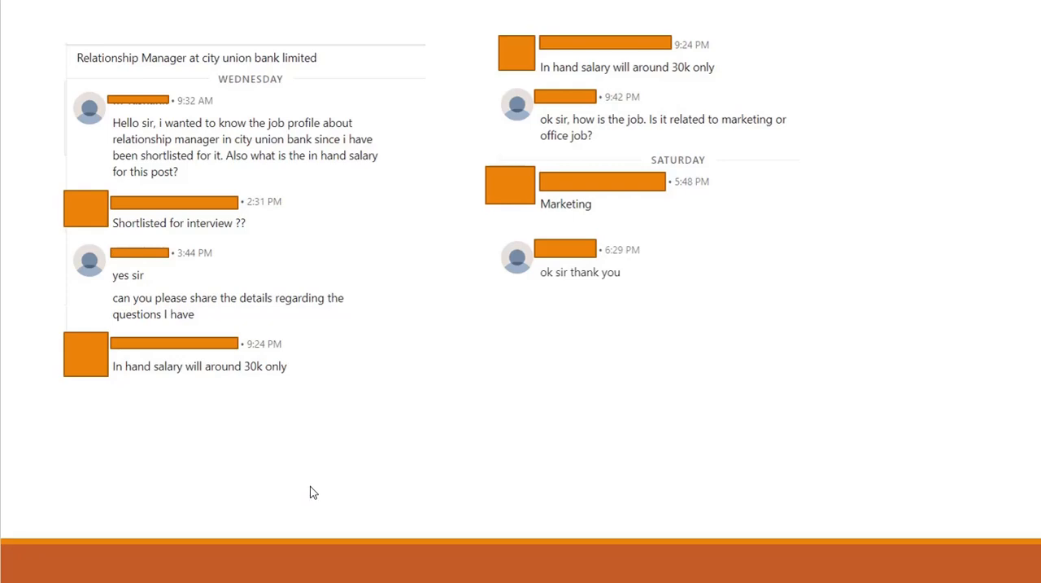
{"action": "mouse_move", "coordinate": [296, 501]}
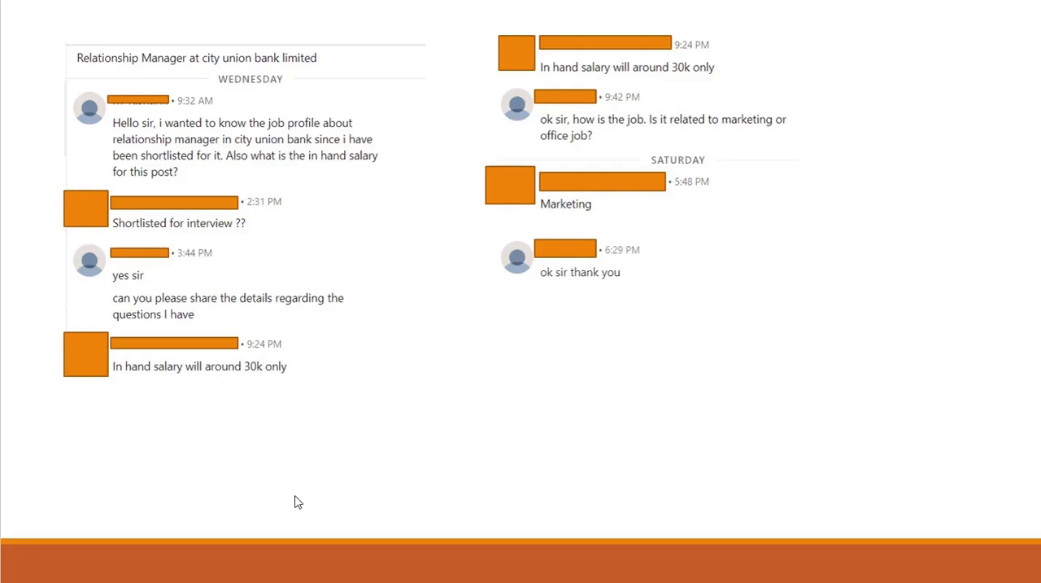
{"action": "mouse_move", "coordinate": [107, 78]}
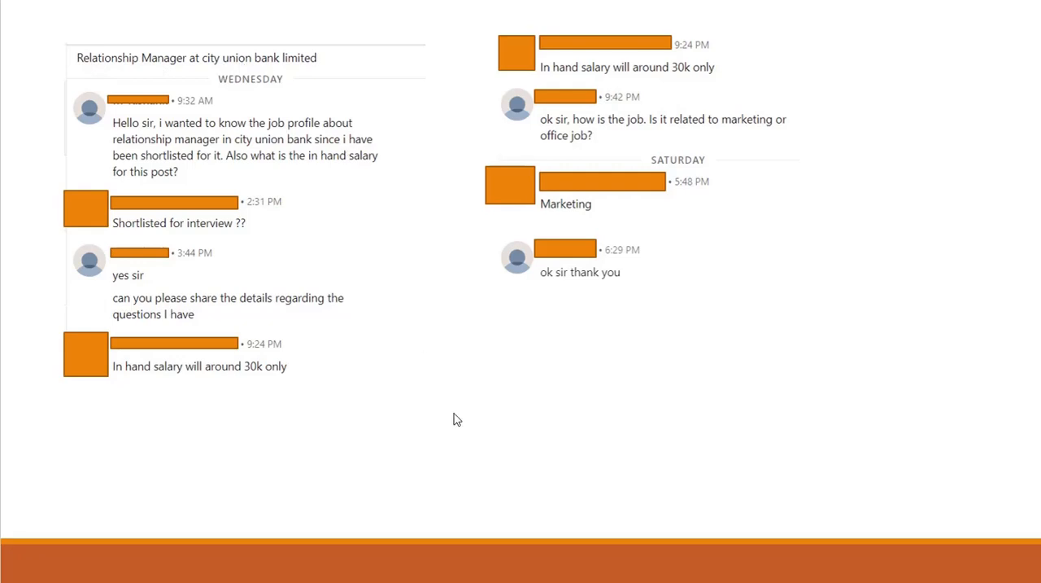
{"action": "mouse_move", "coordinate": [488, 456]}
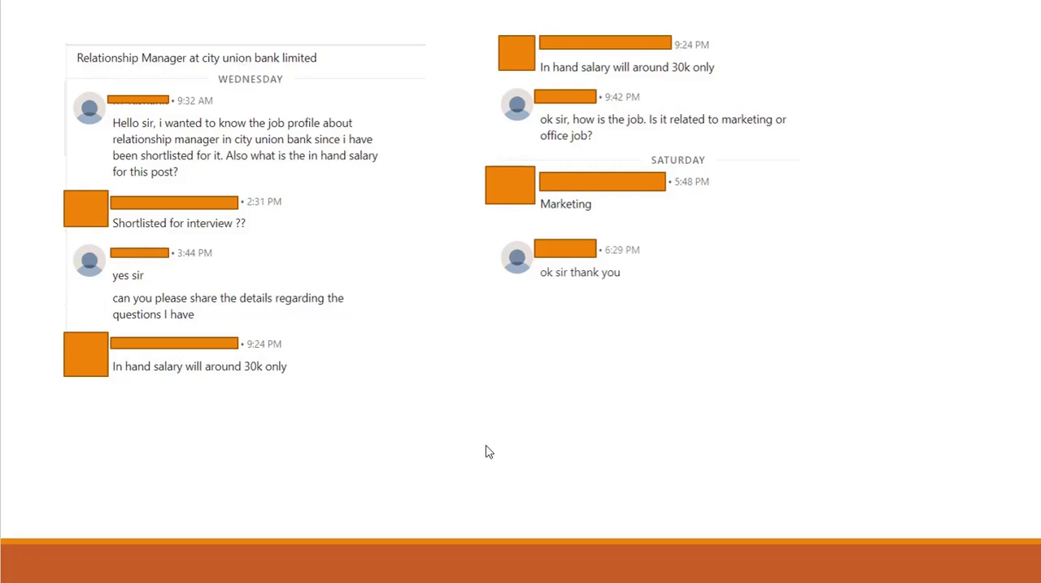
{"action": "mouse_move", "coordinate": [212, 530]}
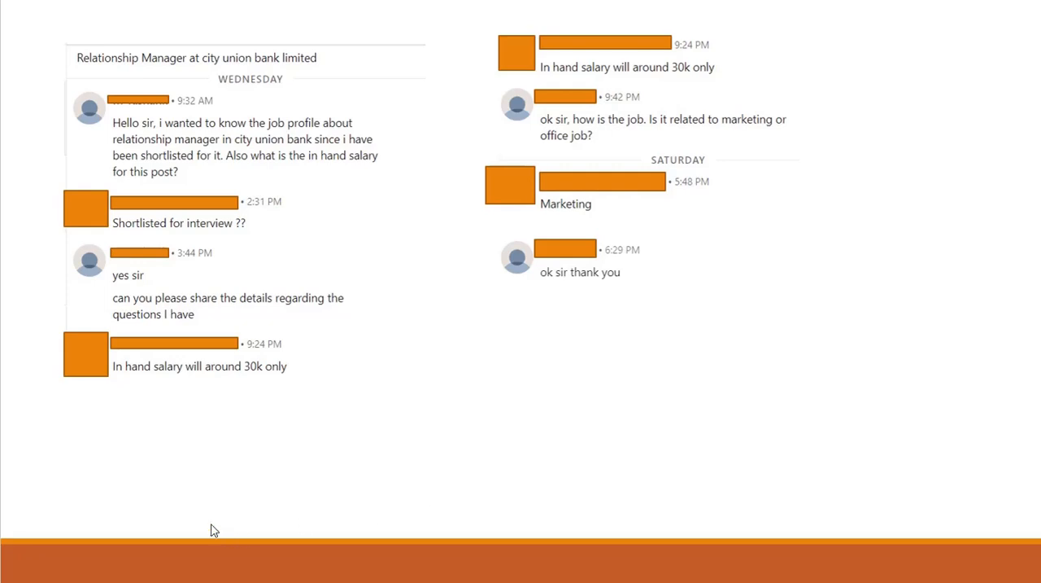
{"action": "mouse_move", "coordinate": [383, 192]}
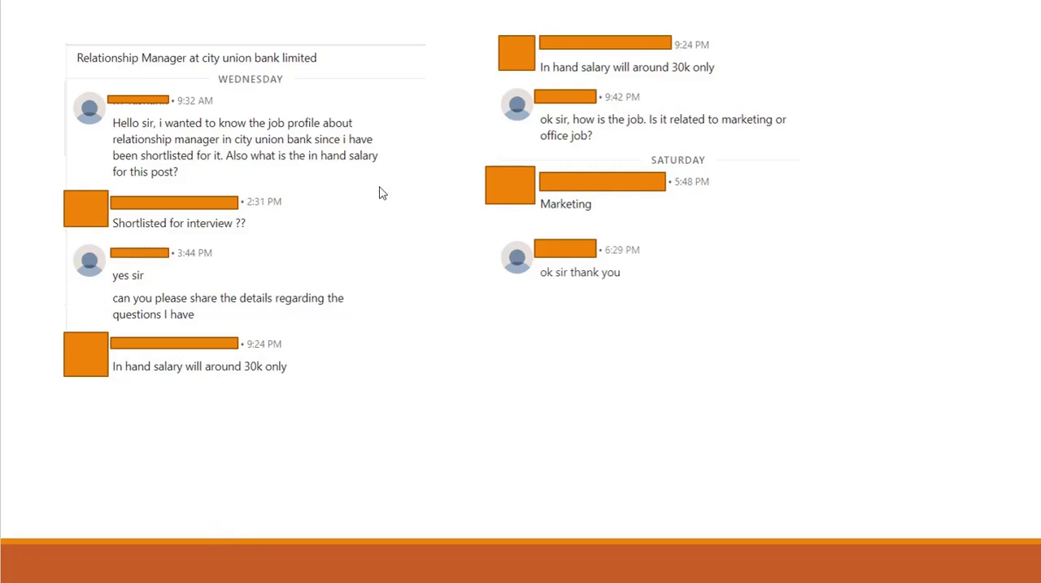
{"action": "mouse_move", "coordinate": [223, 178]}
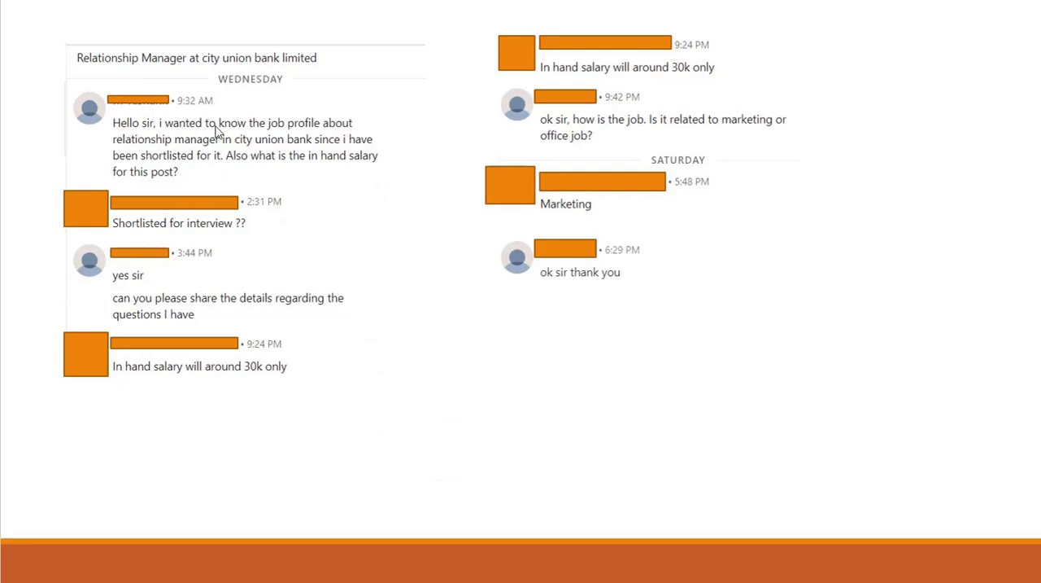
{"action": "mouse_move", "coordinate": [171, 153]}
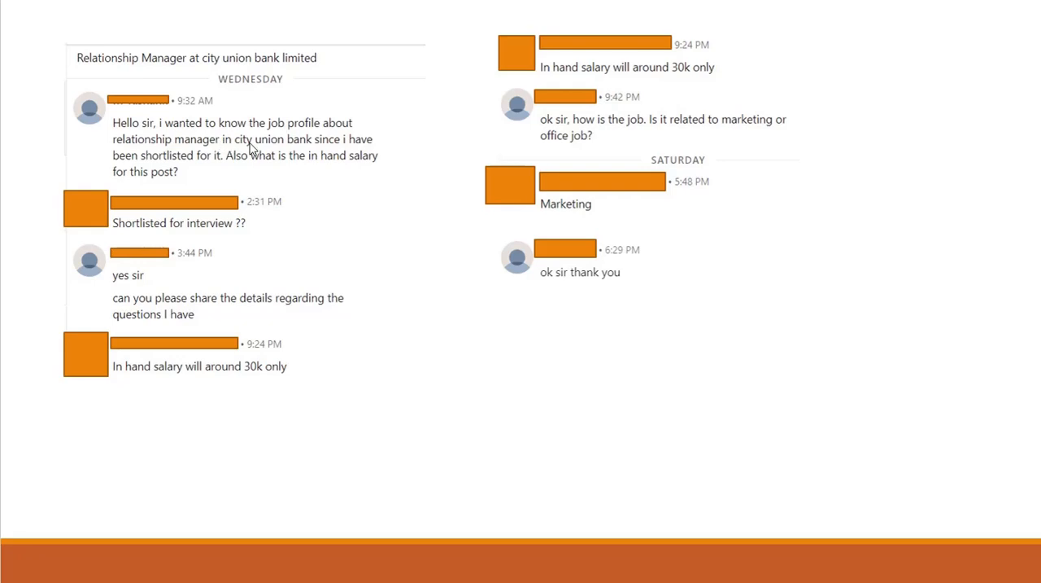
{"action": "mouse_move", "coordinate": [258, 170]}
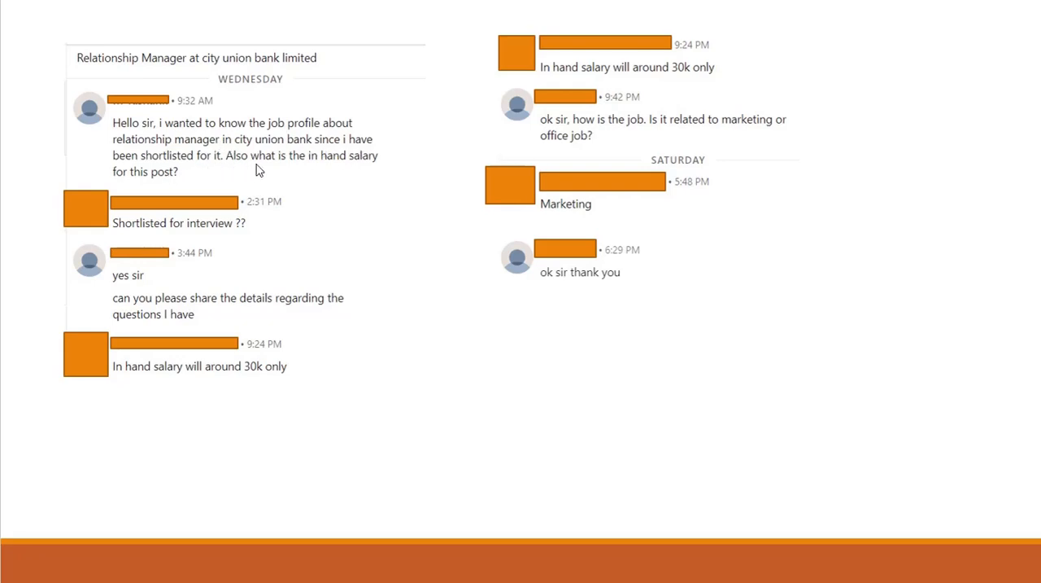
{"action": "mouse_move", "coordinate": [286, 280]}
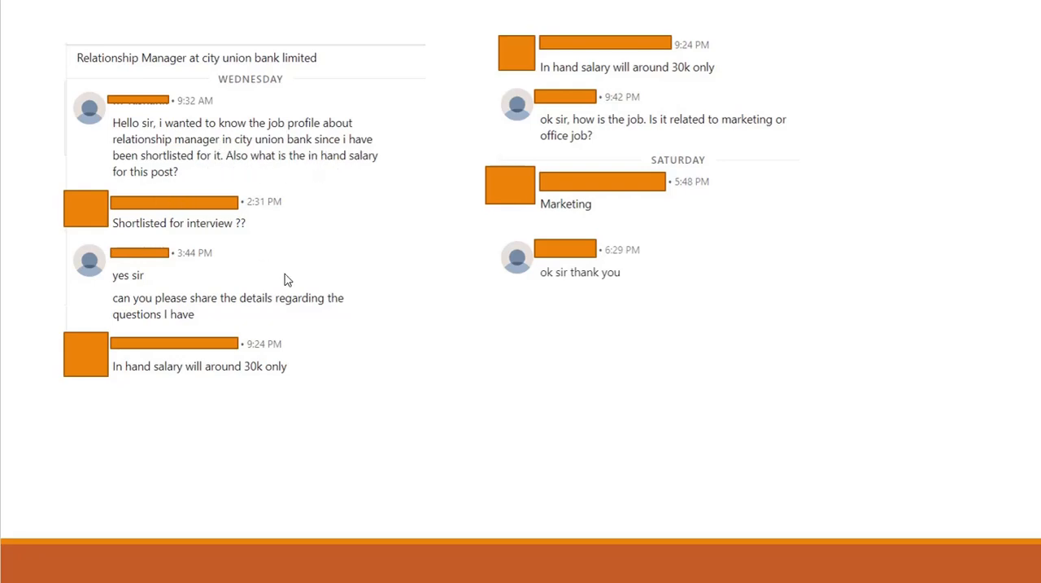
{"action": "mouse_move", "coordinate": [182, 241]}
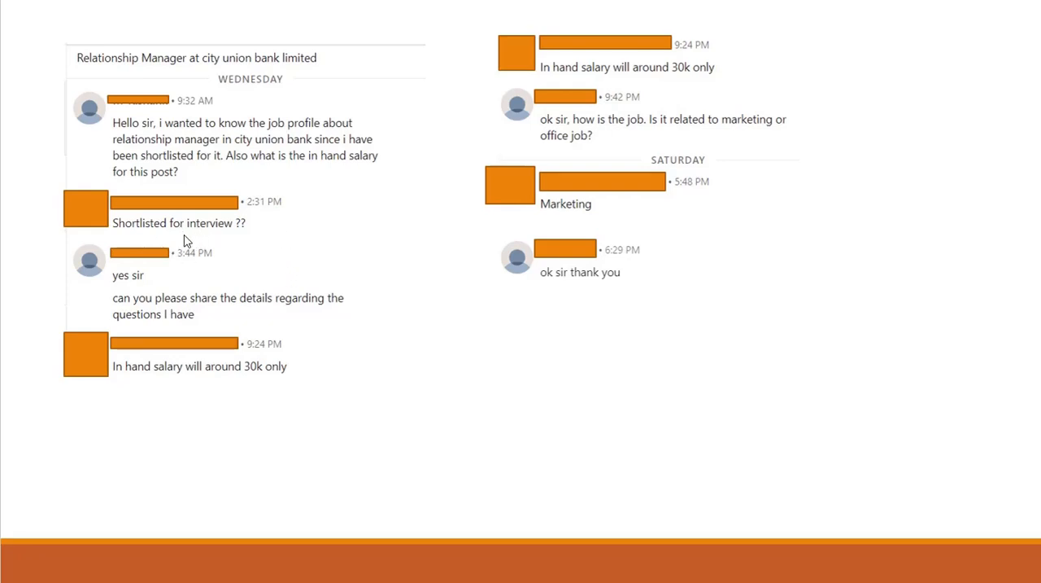
{"action": "mouse_move", "coordinate": [143, 231]}
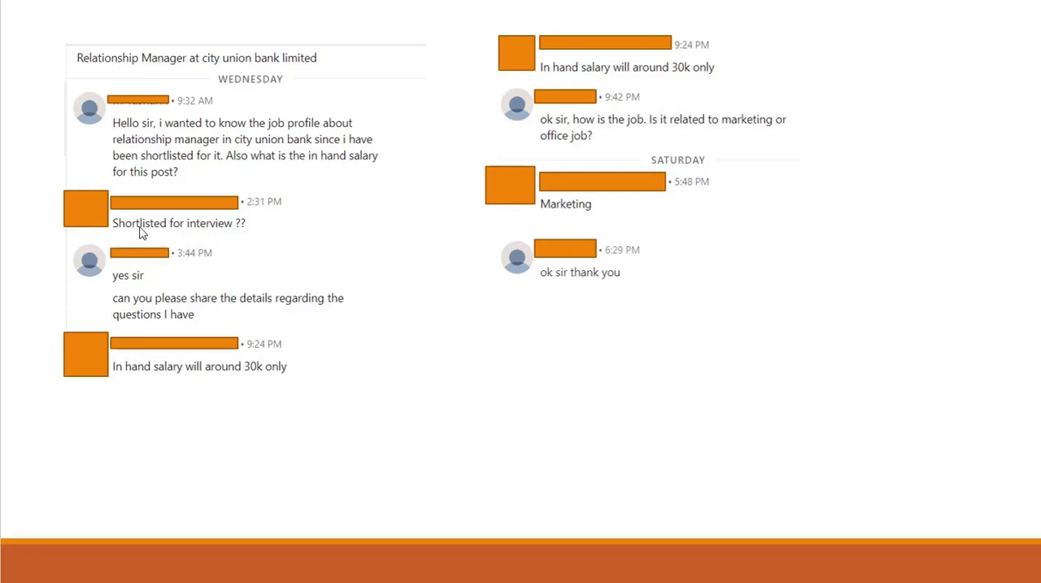
{"action": "mouse_move", "coordinate": [155, 278]}
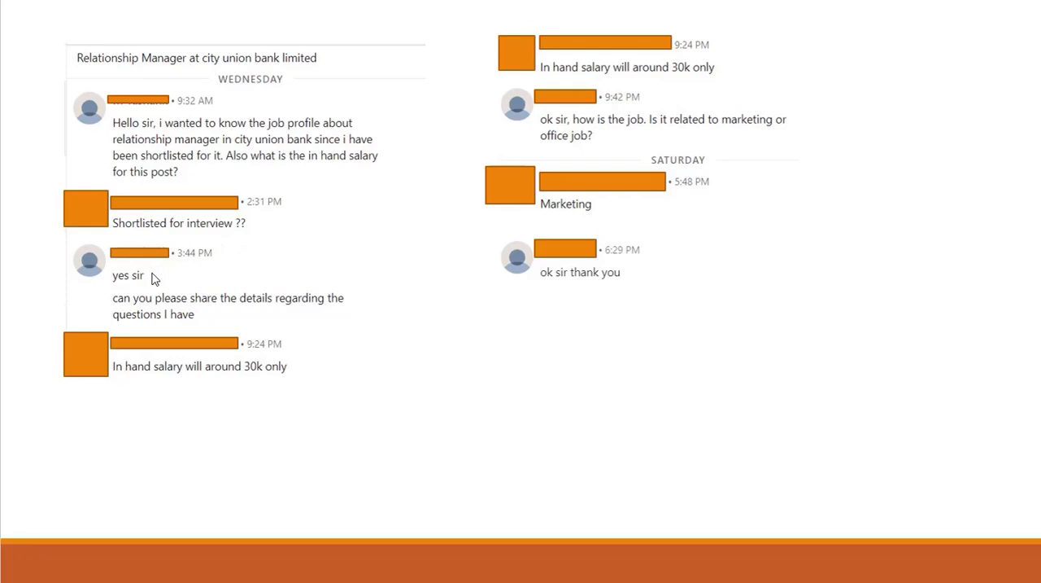
{"action": "mouse_move", "coordinate": [150, 334]}
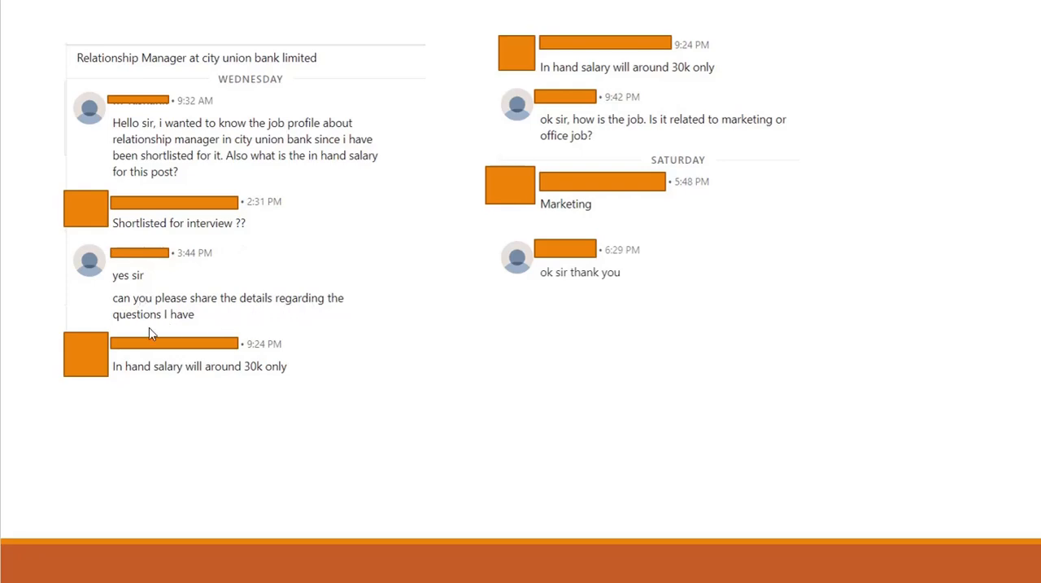
{"action": "mouse_move", "coordinate": [215, 374]}
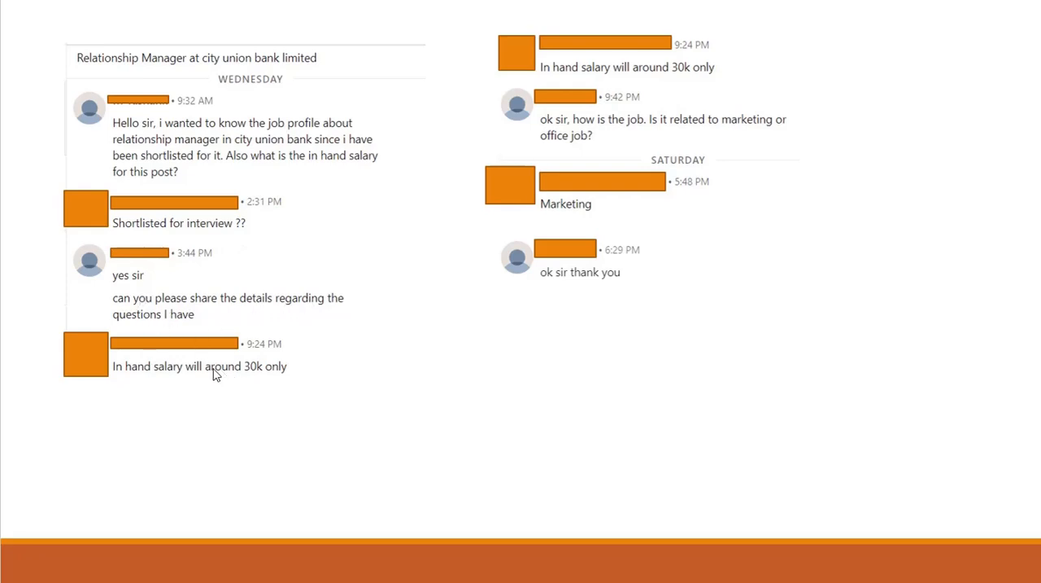
{"action": "mouse_move", "coordinate": [278, 384]}
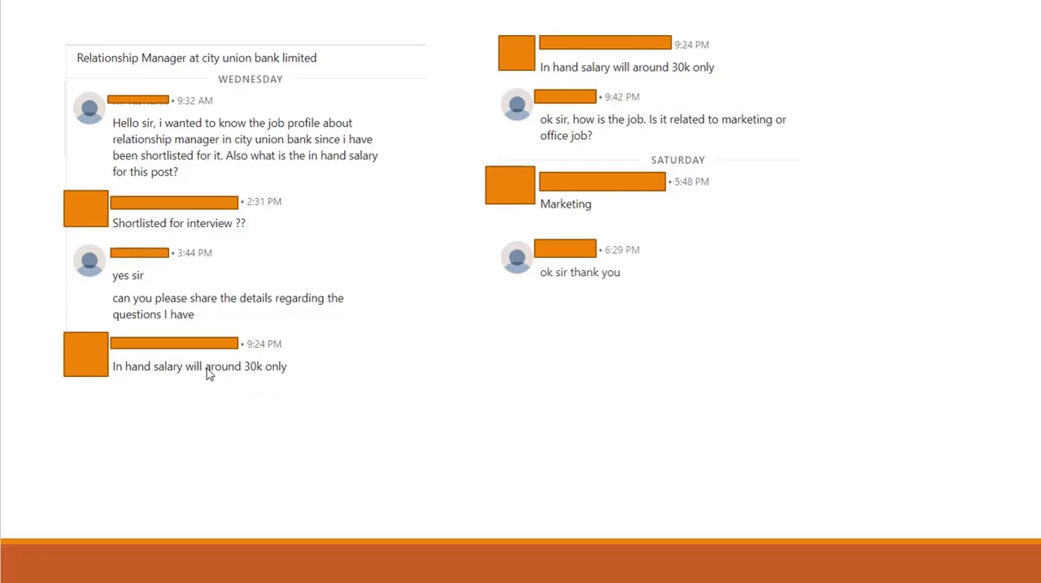
{"action": "mouse_move", "coordinate": [225, 384]}
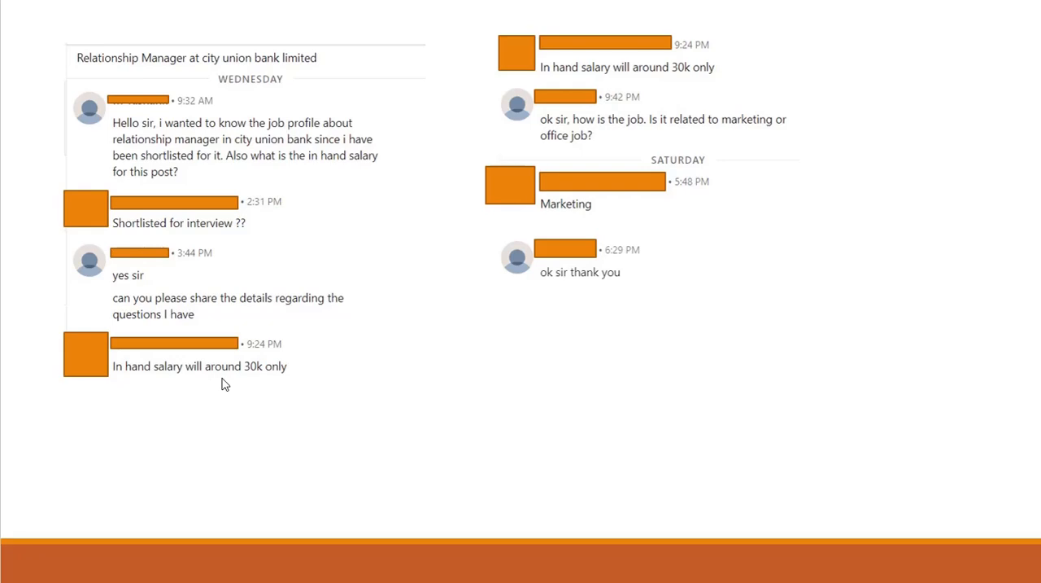
{"action": "mouse_move", "coordinate": [612, 124]}
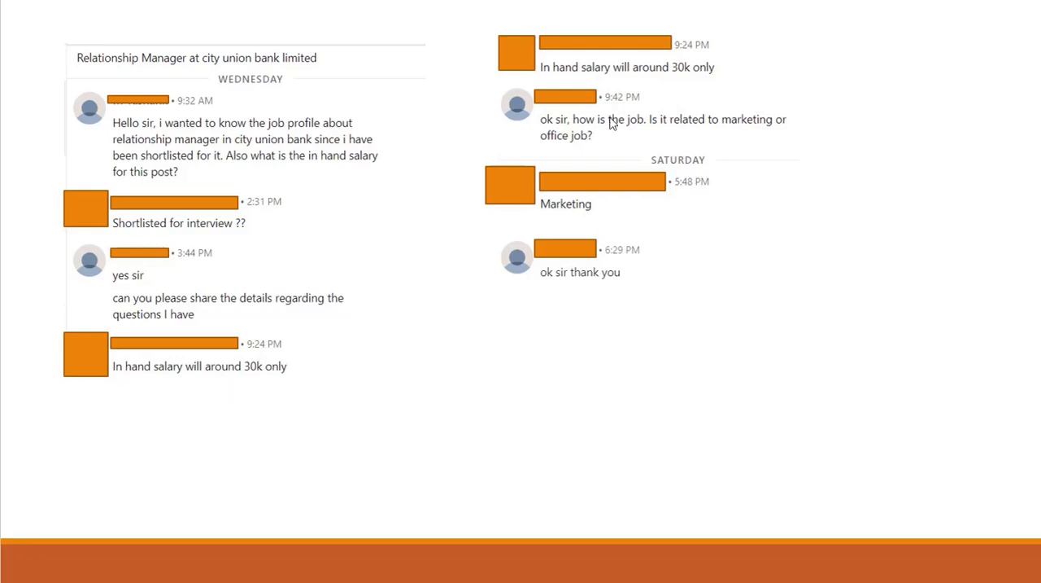
{"action": "mouse_move", "coordinate": [562, 128]}
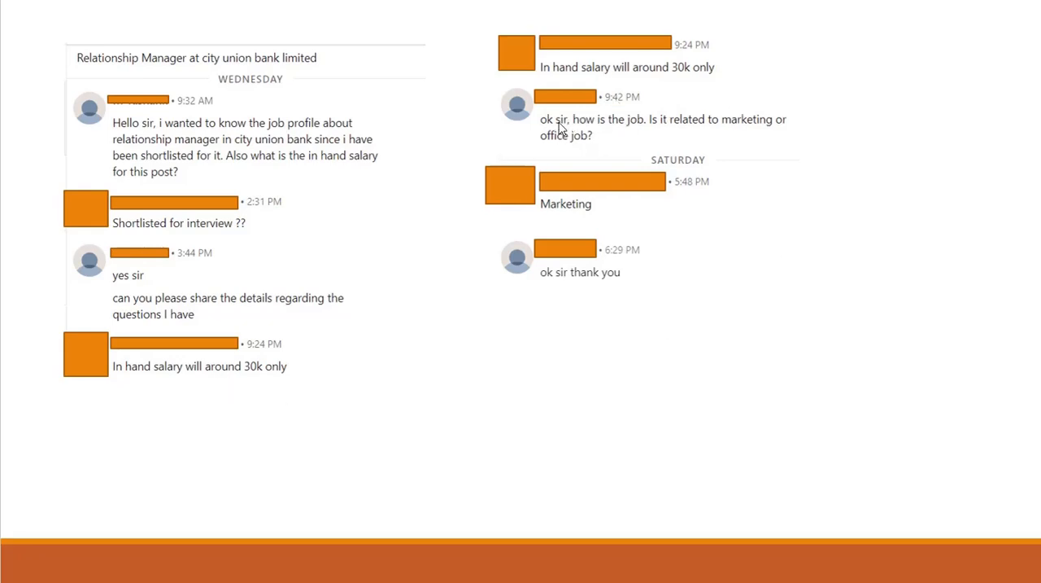
{"action": "mouse_move", "coordinate": [703, 130]}
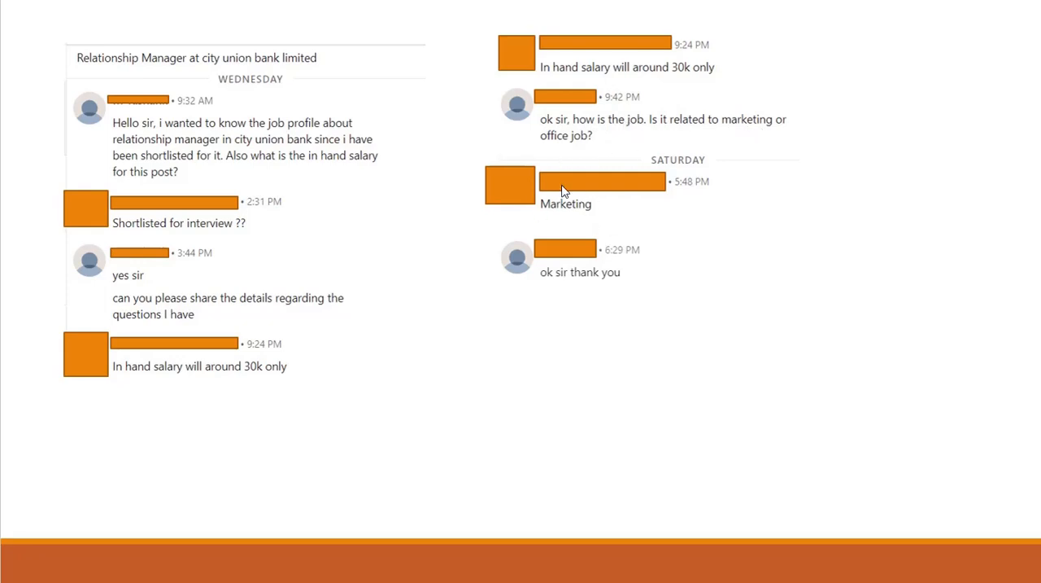
{"action": "mouse_move", "coordinate": [592, 348]}
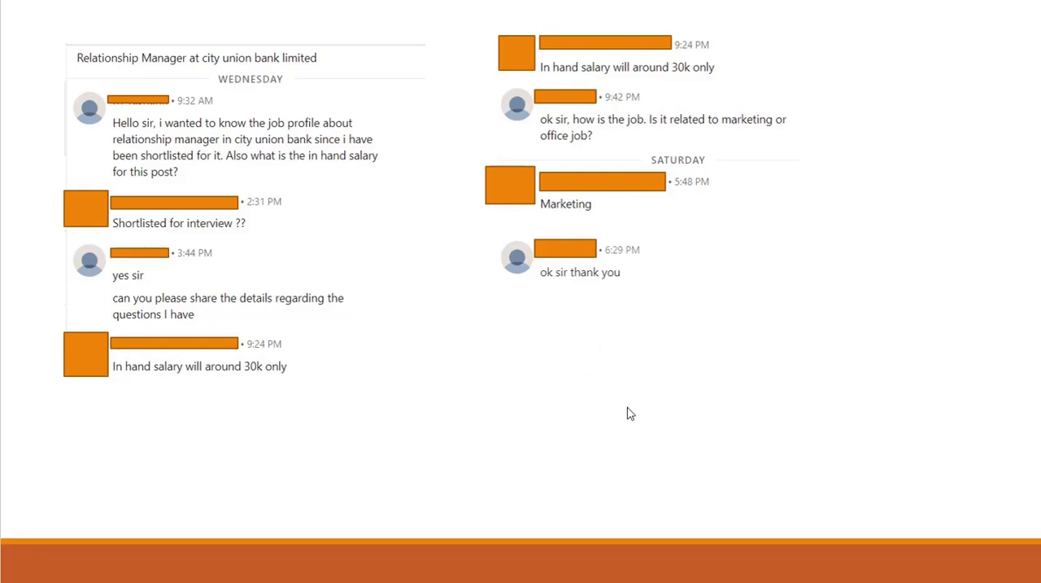
{"action": "mouse_move", "coordinate": [626, 416]}
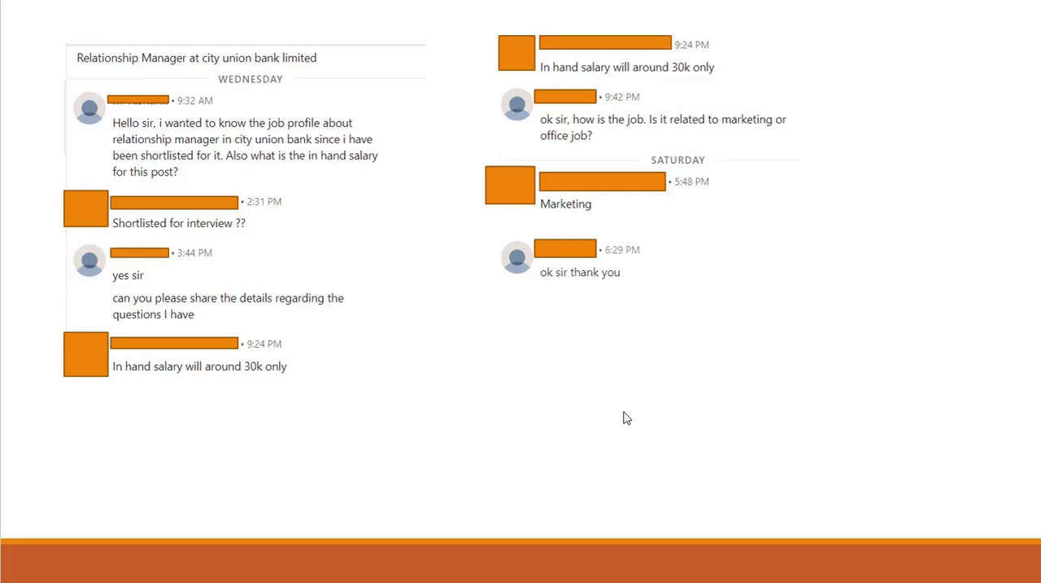
{"action": "mouse_move", "coordinate": [584, 457]}
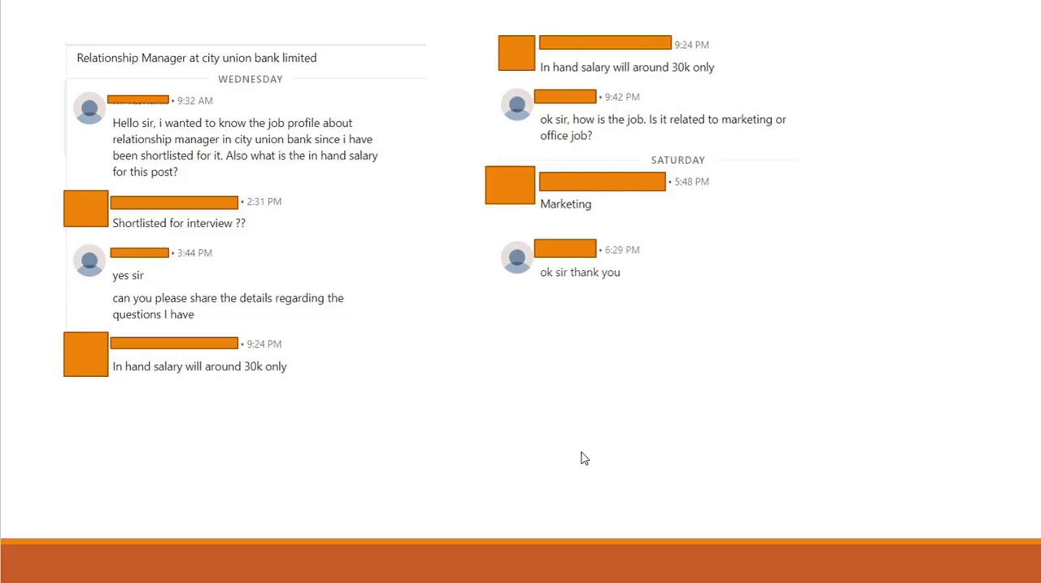
{"action": "mouse_move", "coordinate": [158, 513]}
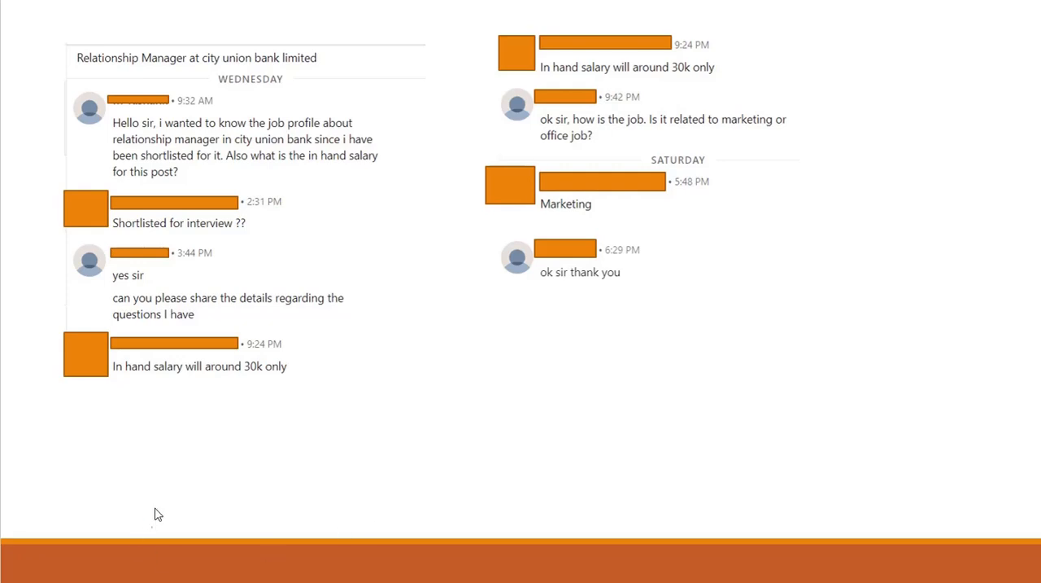
{"action": "mouse_move", "coordinate": [165, 503]}
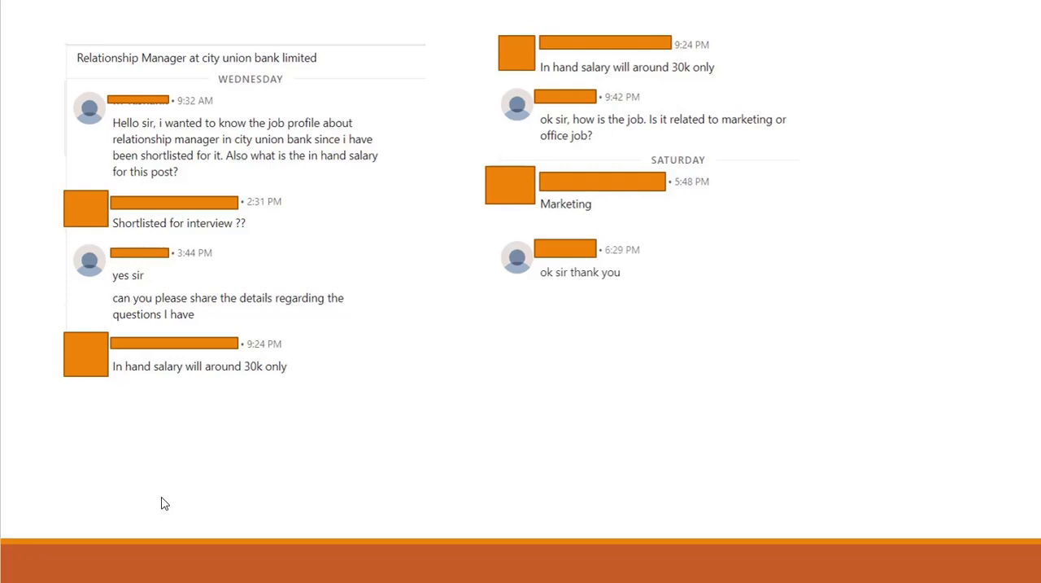
{"action": "mouse_move", "coordinate": [600, 245]}
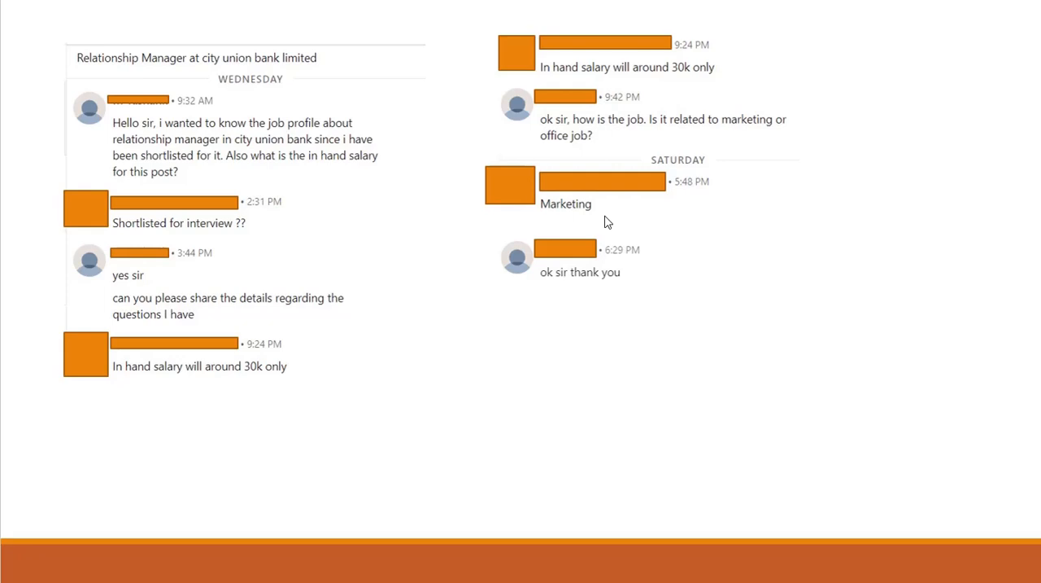
{"action": "mouse_move", "coordinate": [557, 423]}
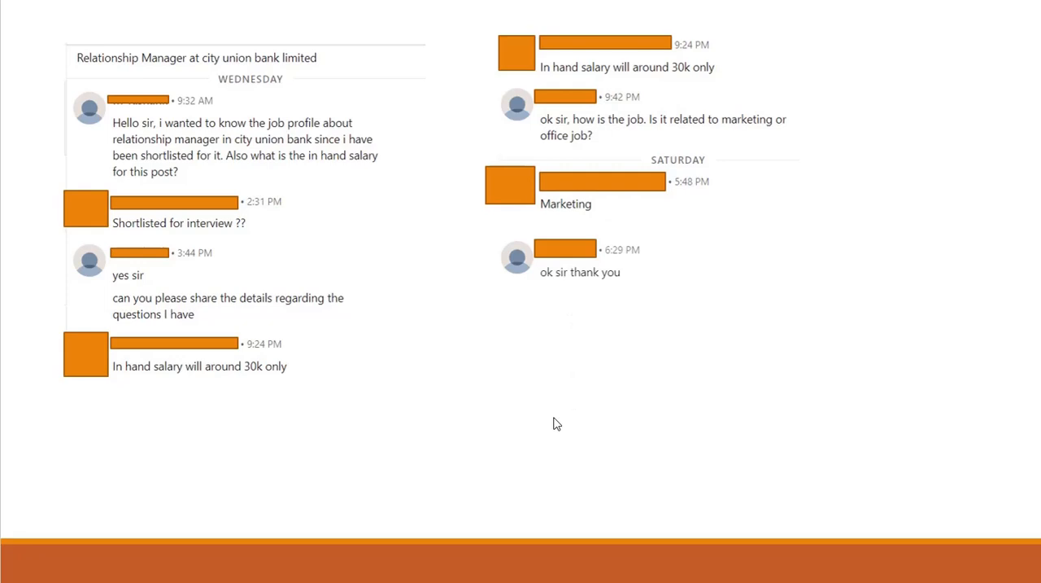
{"action": "mouse_move", "coordinate": [433, 455]}
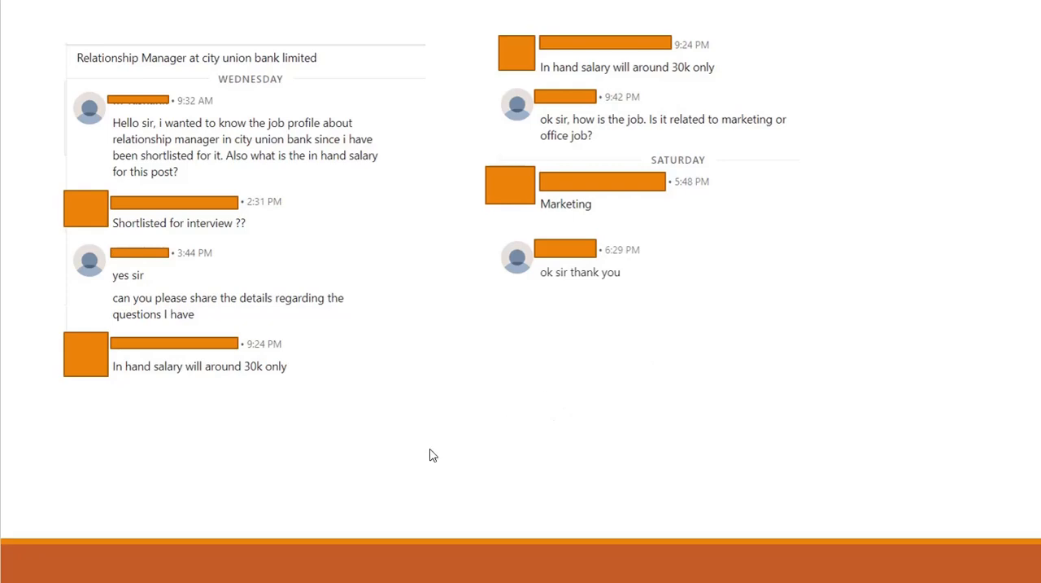
{"action": "mouse_move", "coordinate": [651, 153]}
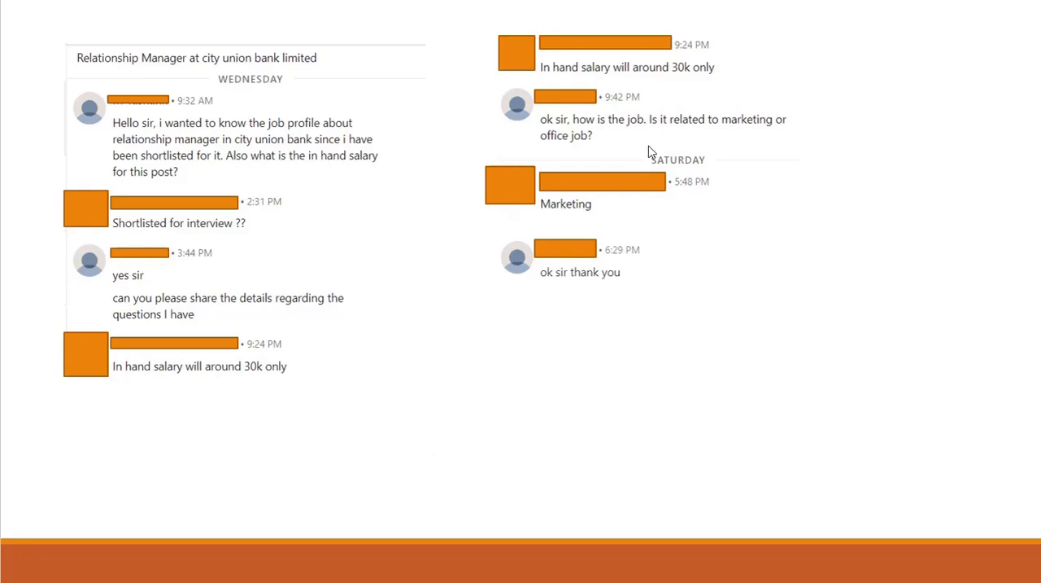
{"action": "mouse_move", "coordinate": [612, 148]}
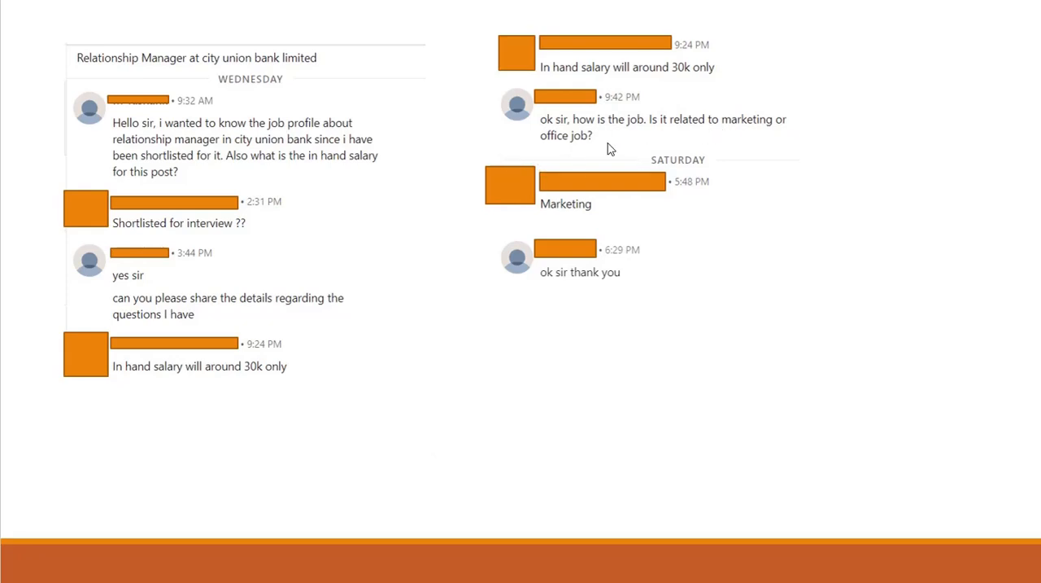
{"action": "mouse_move", "coordinate": [626, 219]}
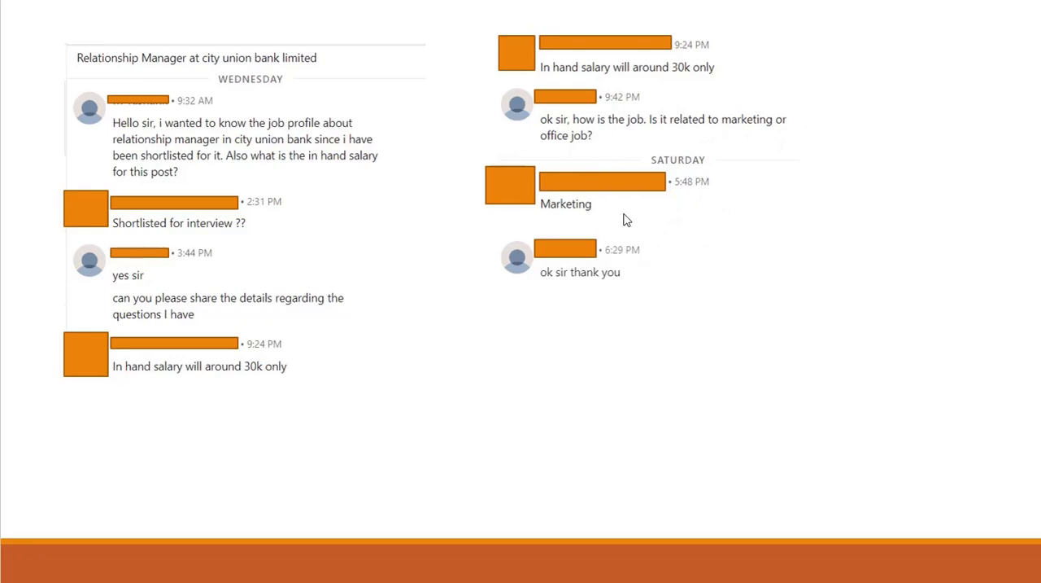
{"action": "mouse_move", "coordinate": [260, 394]}
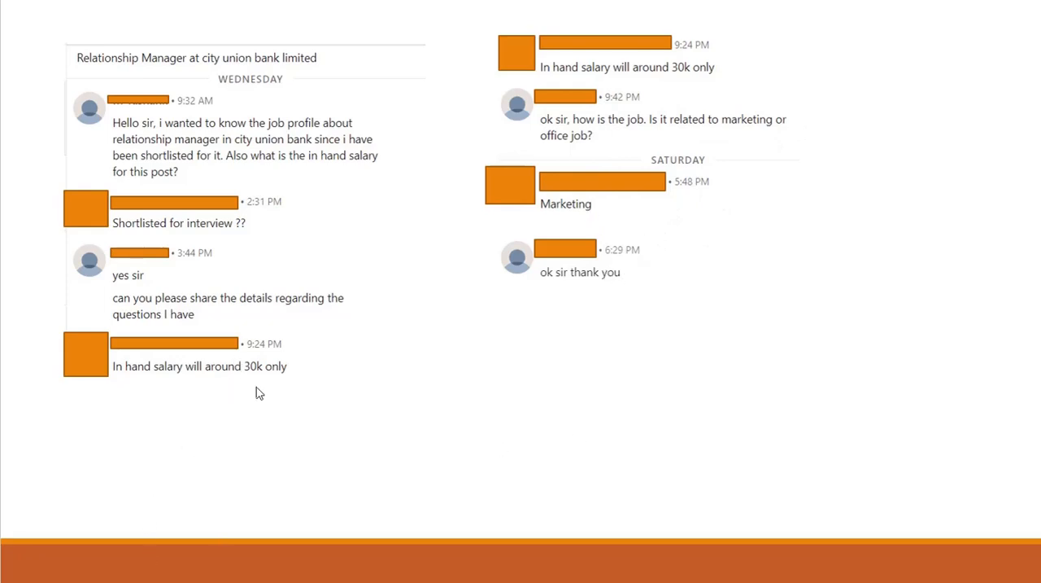
{"action": "mouse_move", "coordinate": [274, 384]}
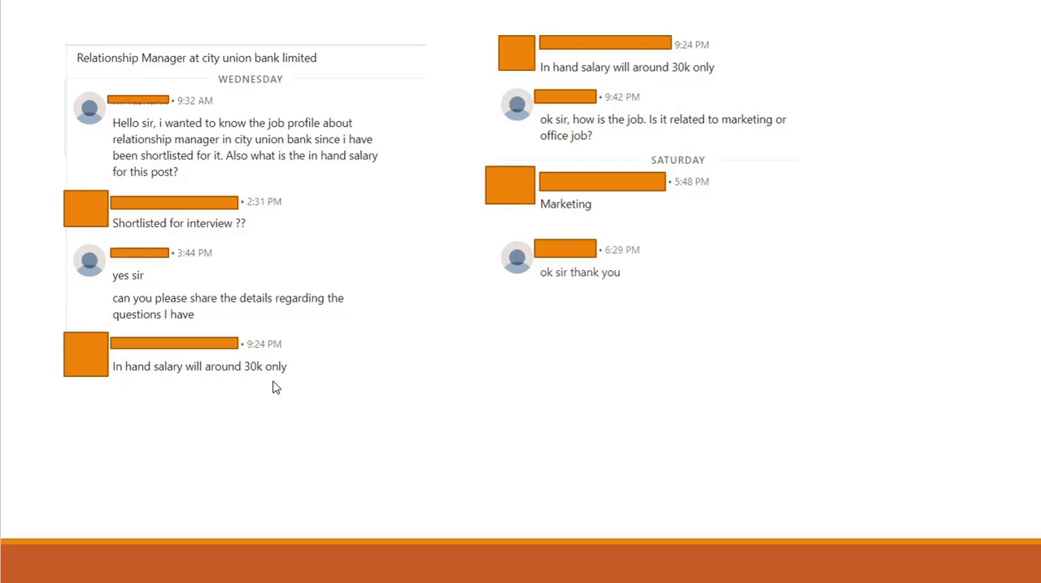
{"action": "mouse_move", "coordinate": [349, 420]}
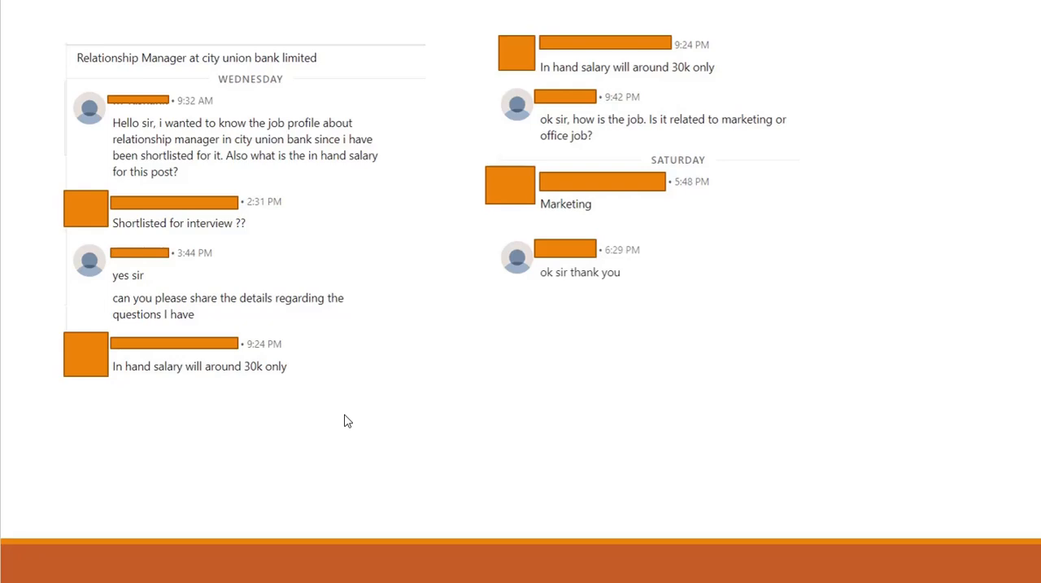
{"action": "mouse_move", "coordinate": [371, 454]}
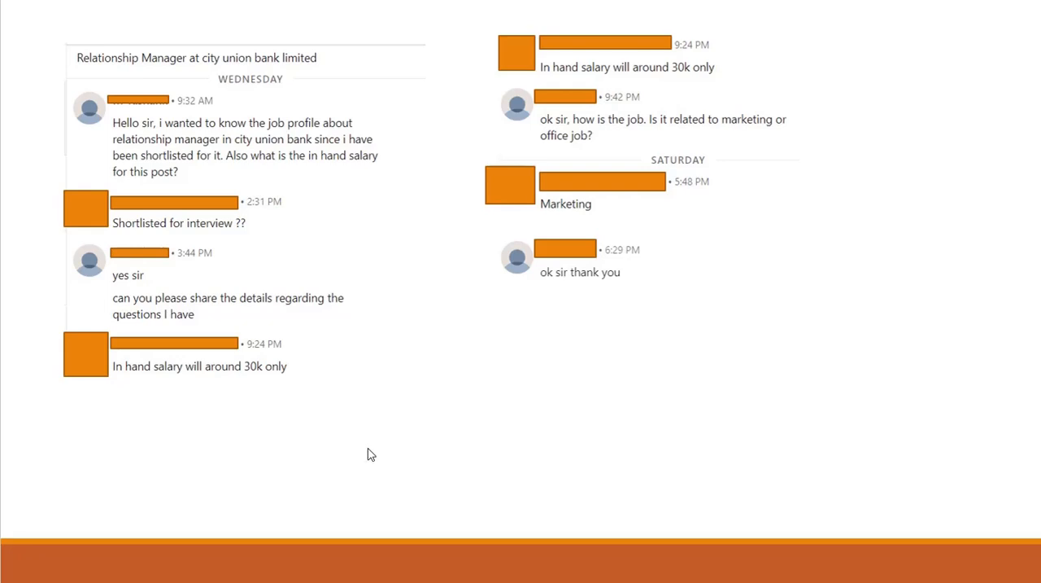
{"action": "mouse_move", "coordinate": [364, 478]}
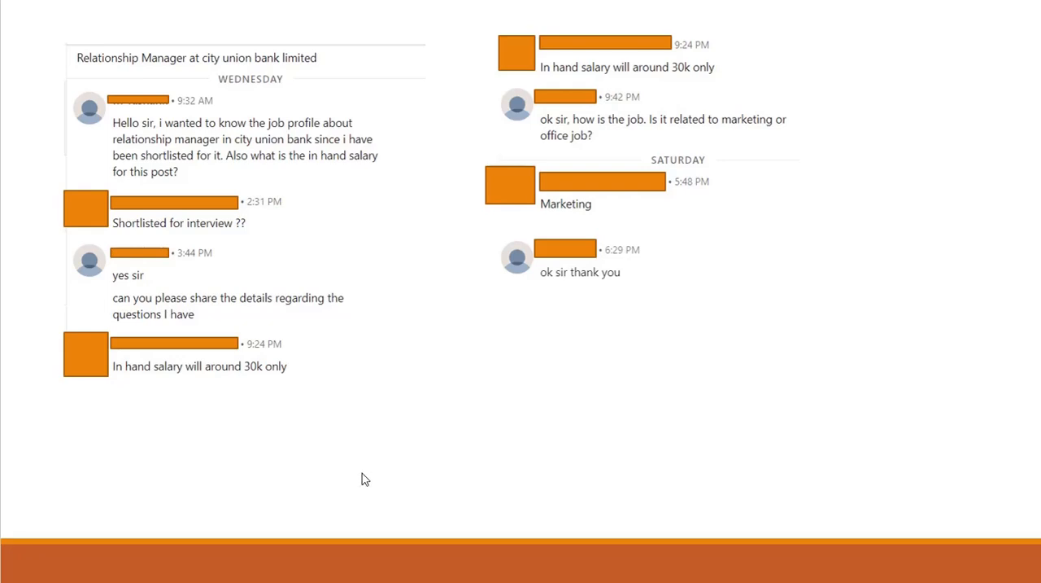
{"action": "mouse_move", "coordinate": [501, 452]}
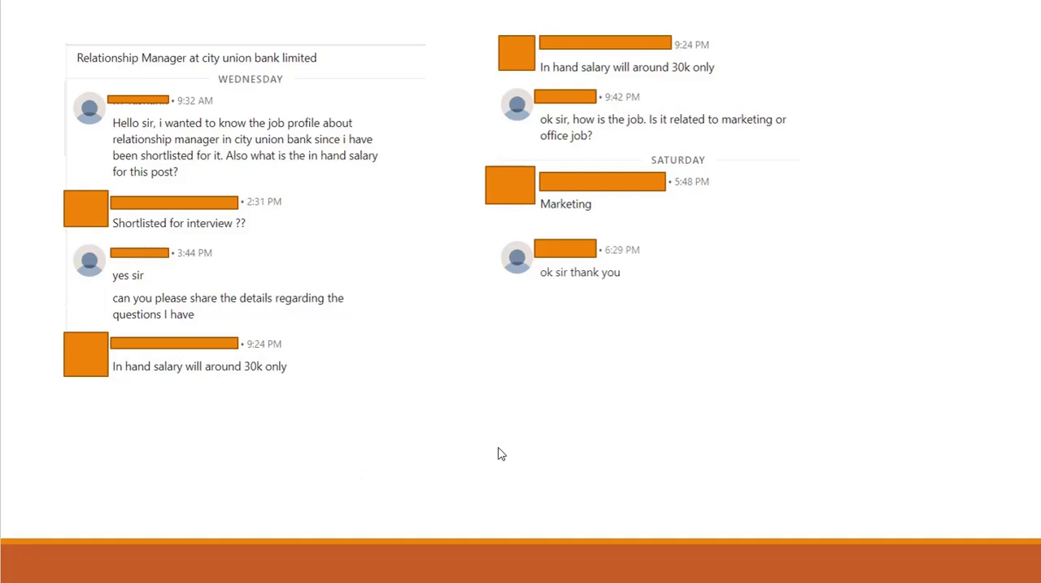
{"action": "mouse_move", "coordinate": [377, 475]}
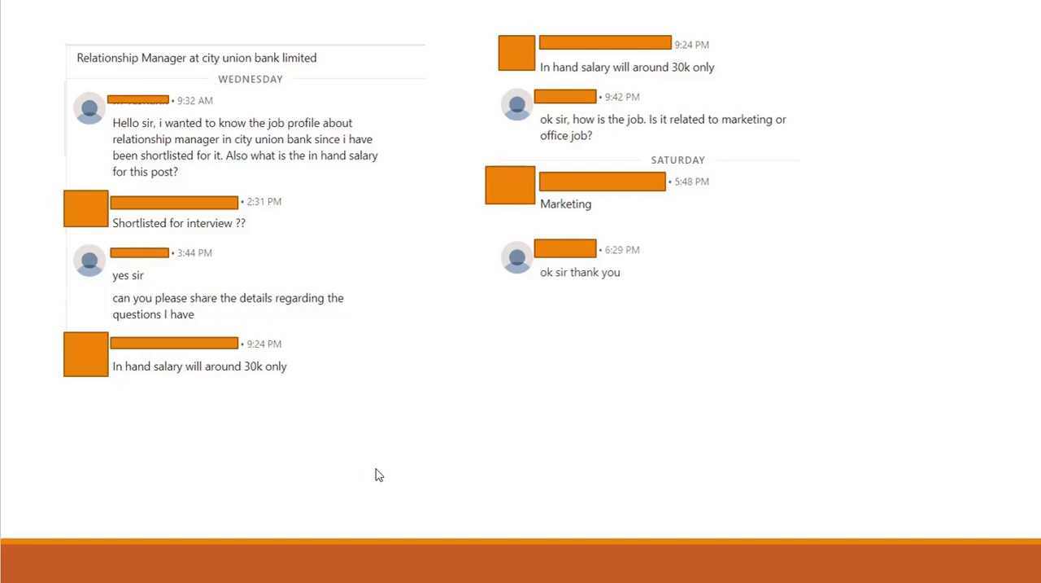
{"action": "mouse_move", "coordinate": [407, 469]}
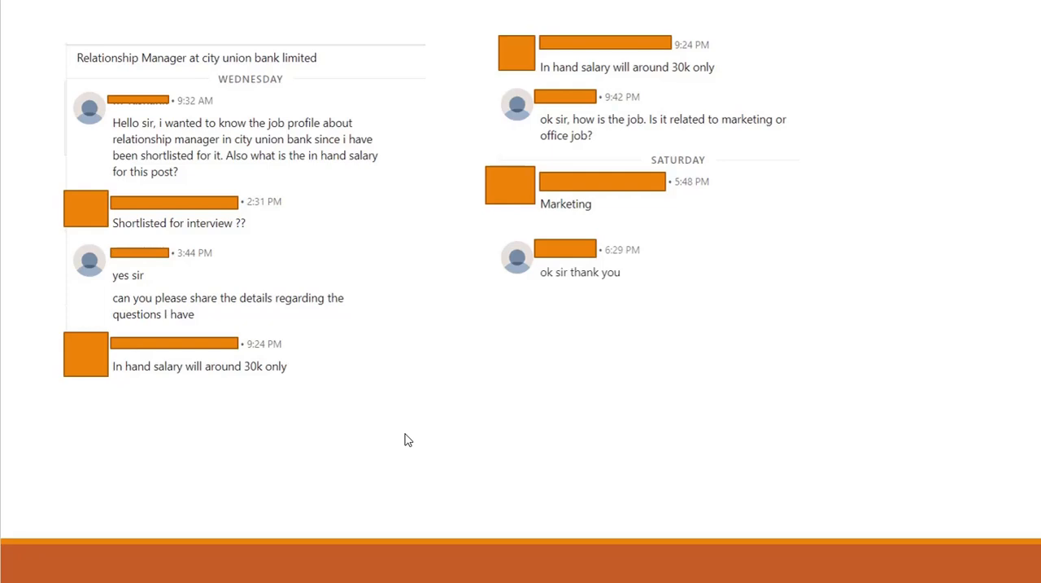
{"action": "mouse_move", "coordinate": [442, 413]}
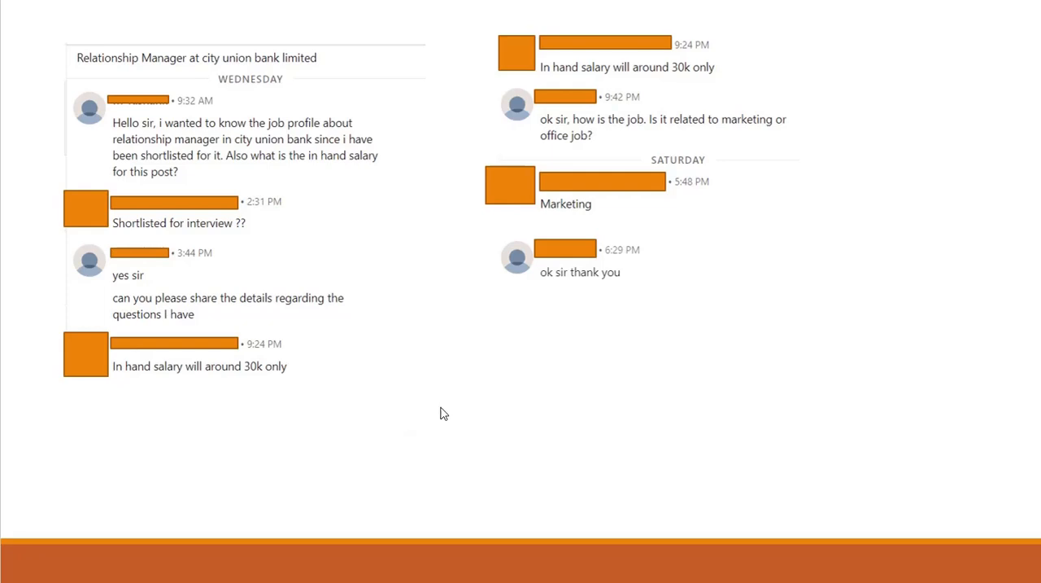
{"action": "mouse_move", "coordinate": [492, 368]}
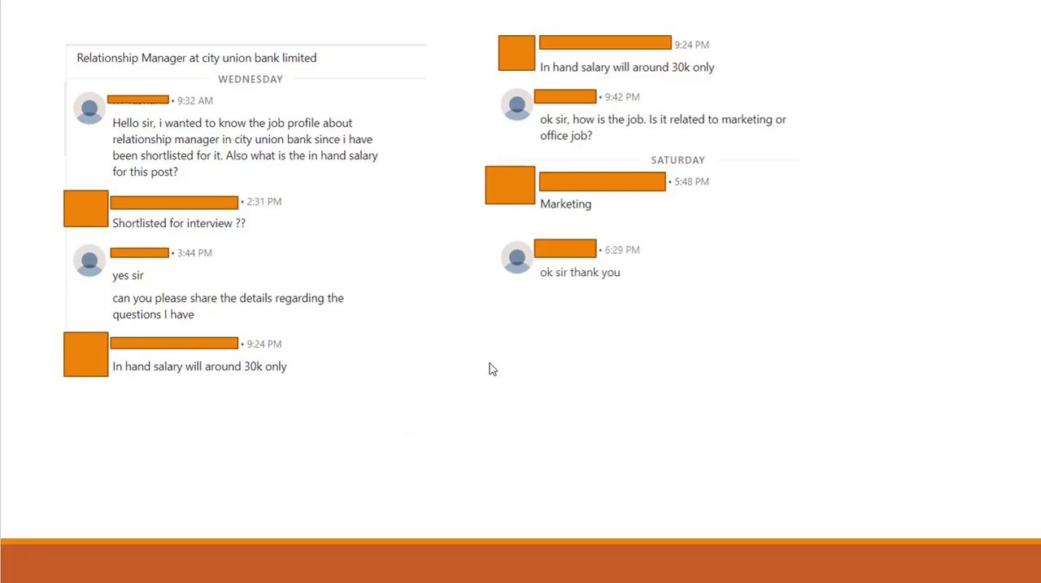
{"action": "mouse_move", "coordinate": [511, 375]}
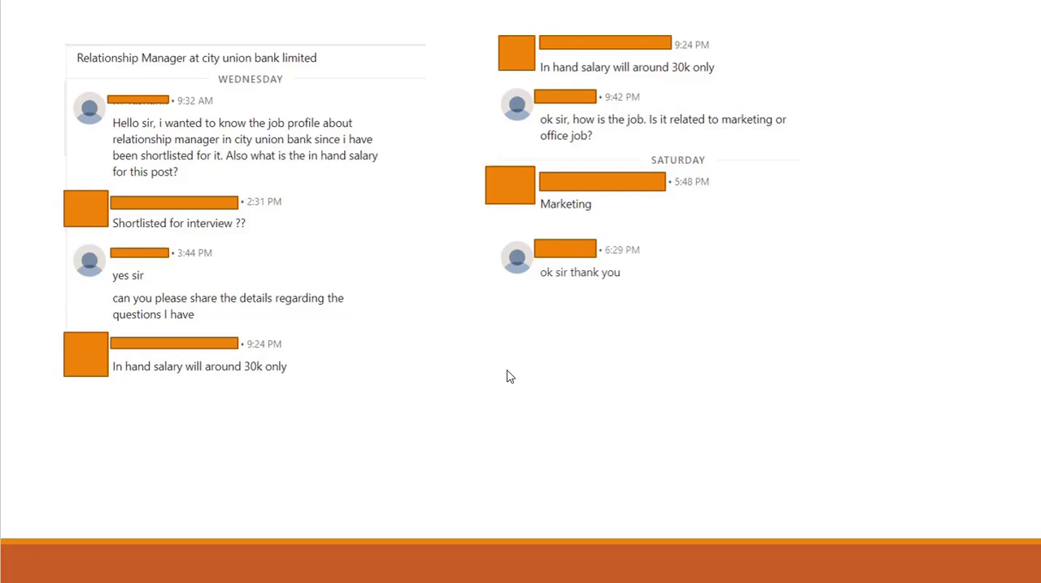
{"action": "mouse_move", "coordinate": [670, 434]}
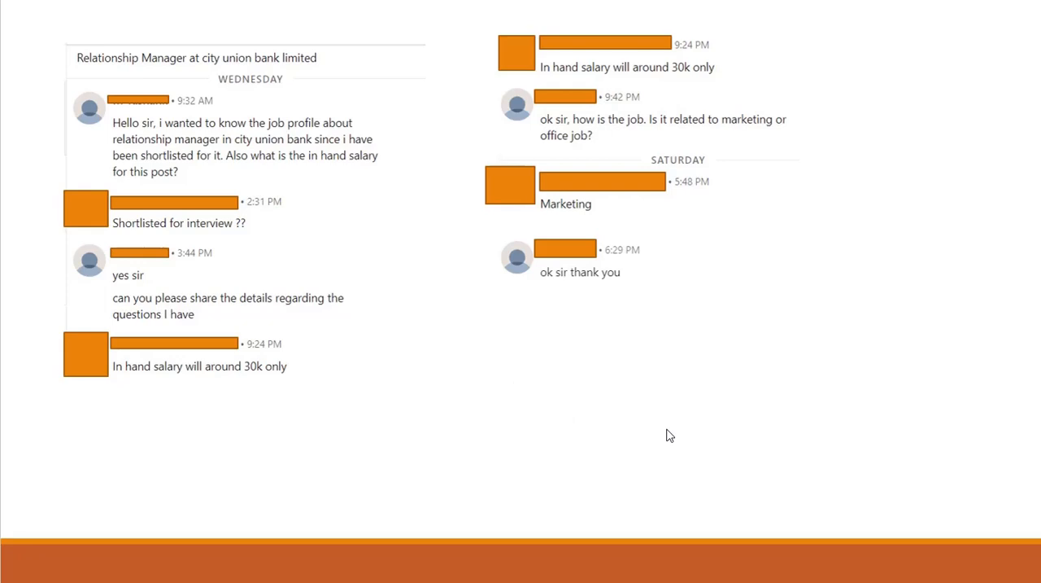
{"action": "mouse_move", "coordinate": [537, 439]}
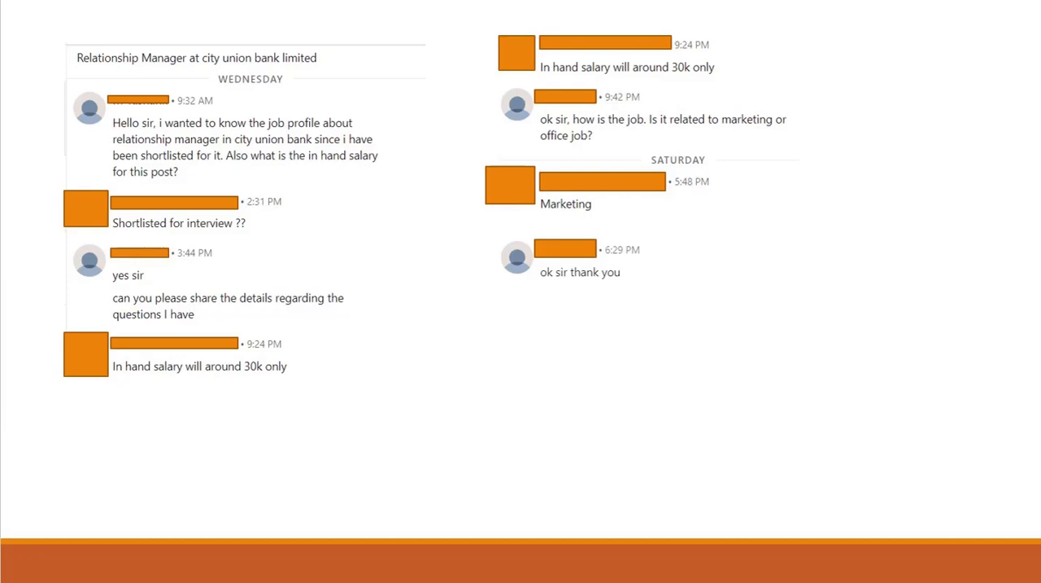
{"action": "mouse_move", "coordinate": [222, 465]}
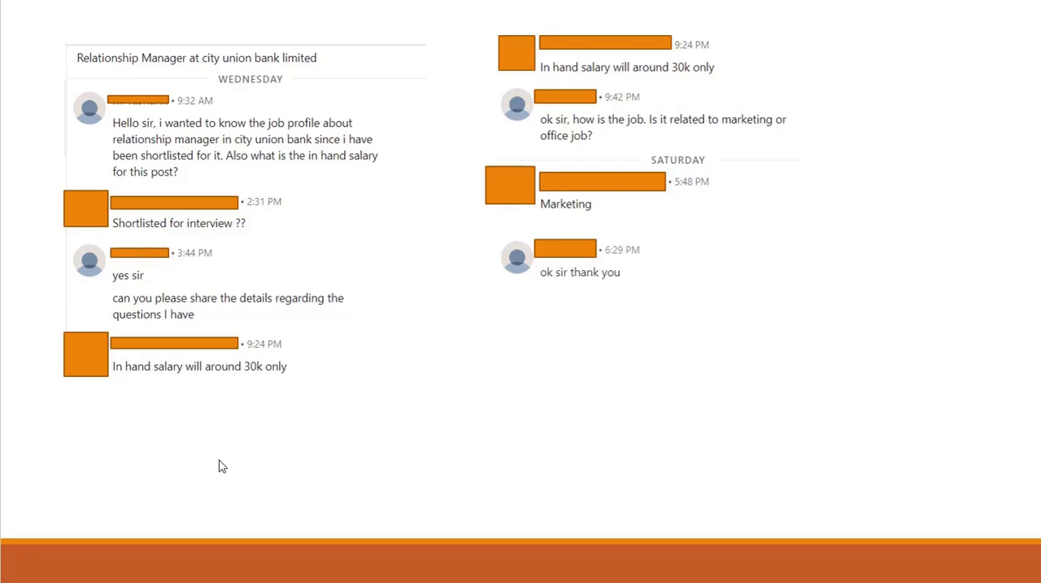
{"action": "mouse_move", "coordinate": [442, 439]}
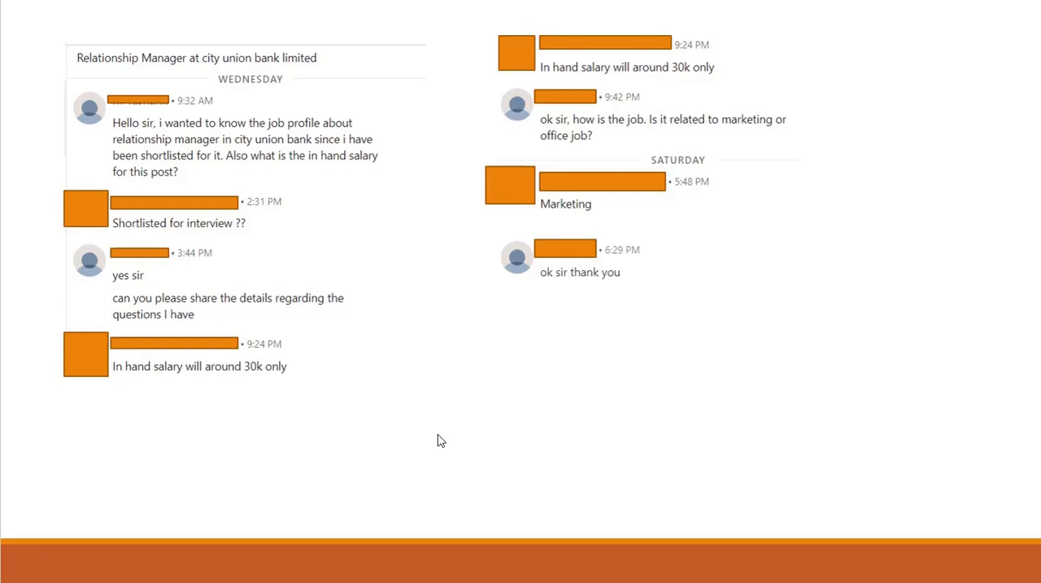
{"action": "mouse_move", "coordinate": [414, 439]}
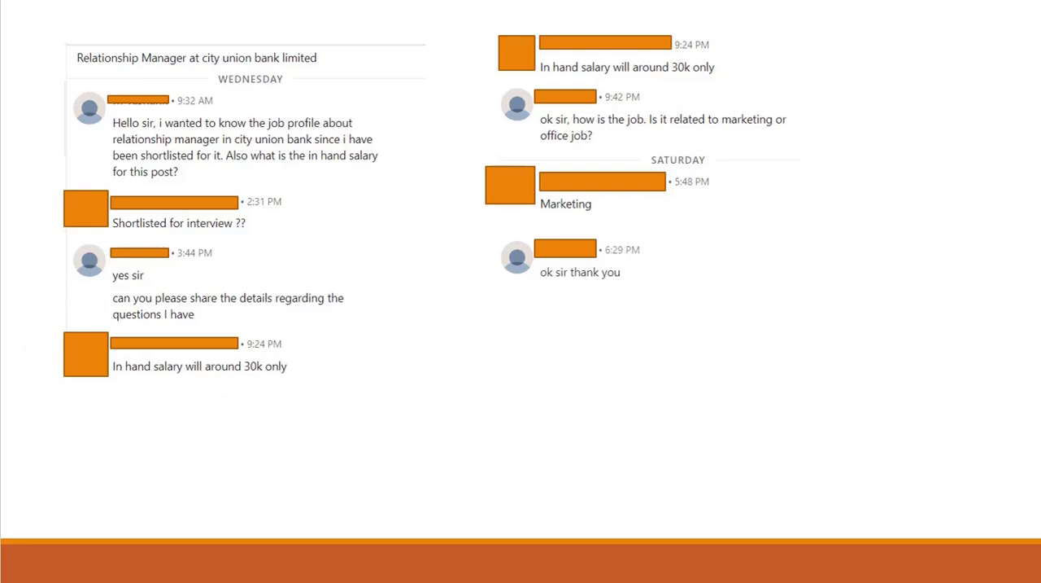
{"action": "mouse_move", "coordinate": [315, 433]}
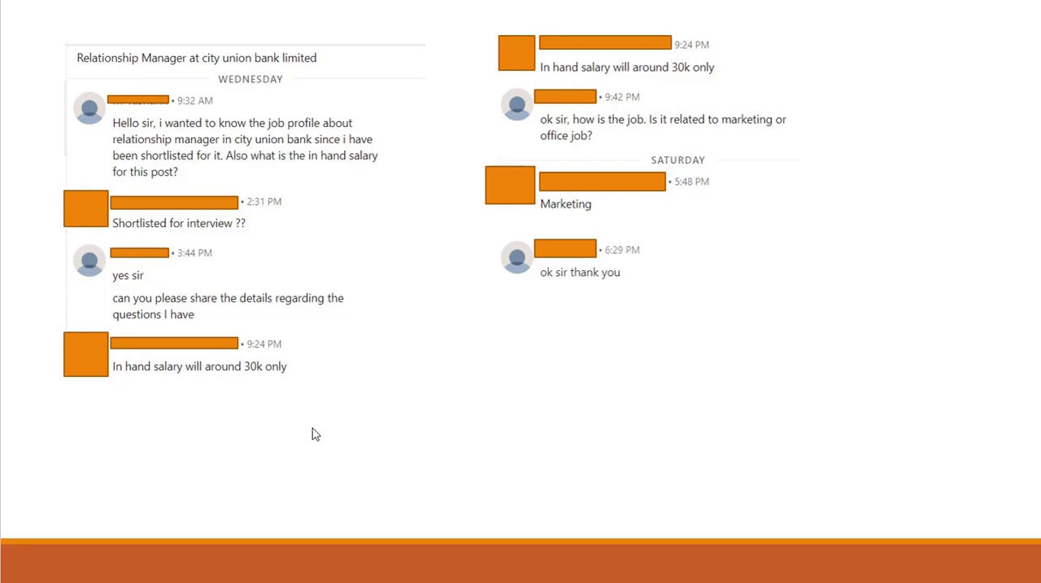
{"action": "mouse_move", "coordinate": [241, 439]}
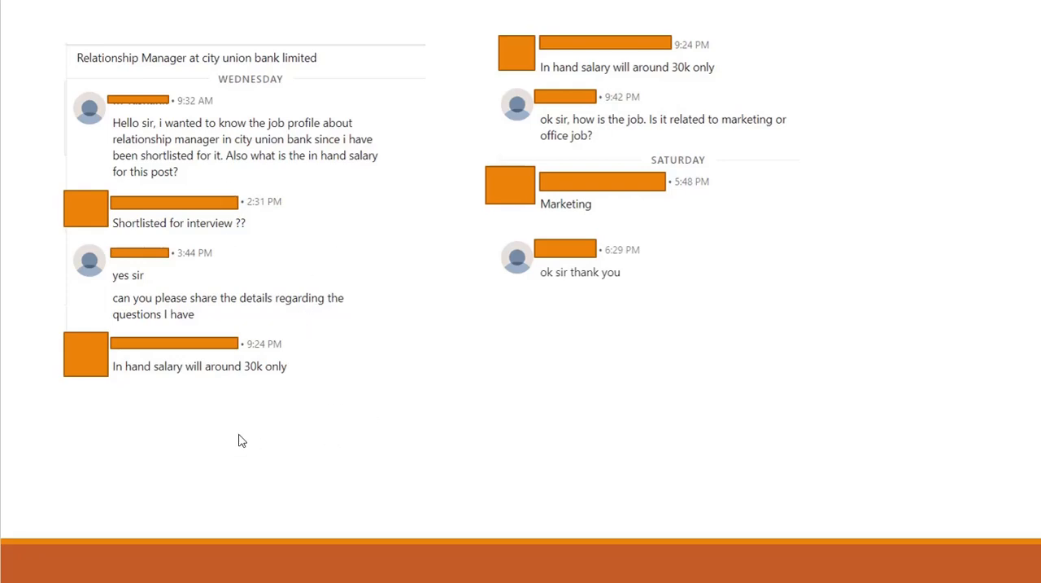
{"action": "mouse_move", "coordinate": [521, 280]}
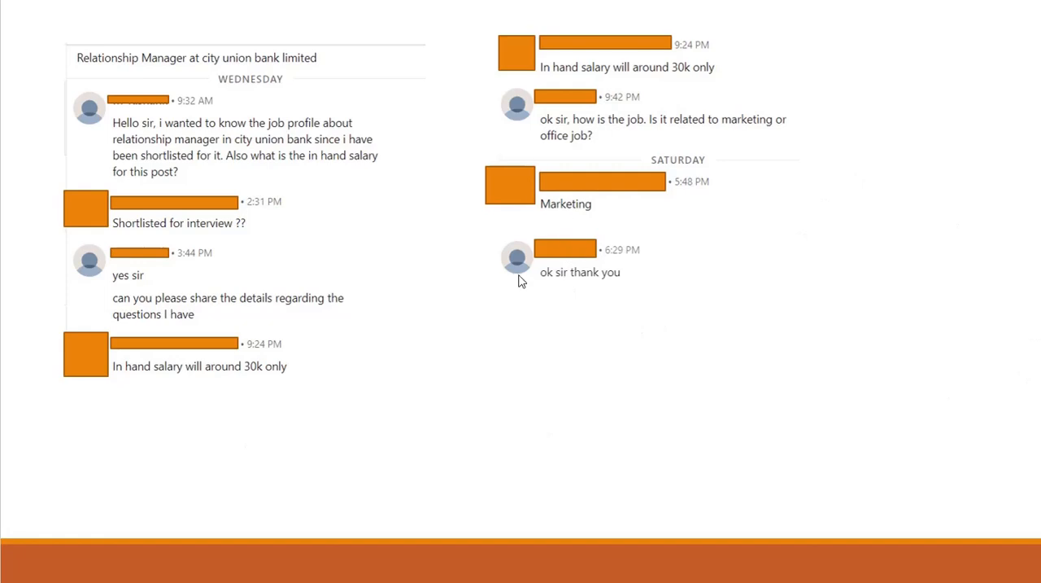
{"action": "mouse_move", "coordinate": [429, 397]}
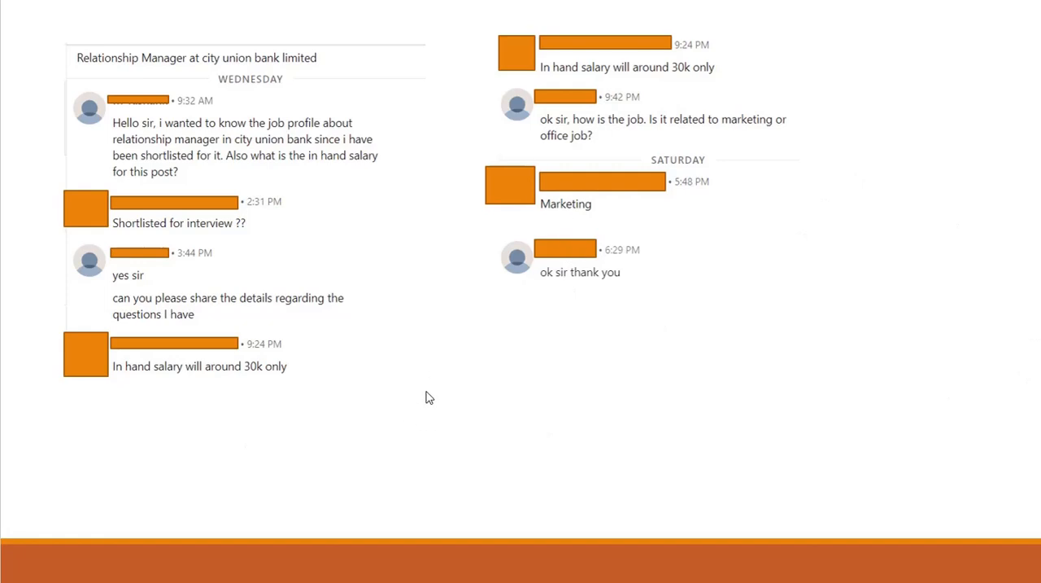
{"action": "mouse_move", "coordinate": [513, 410]}
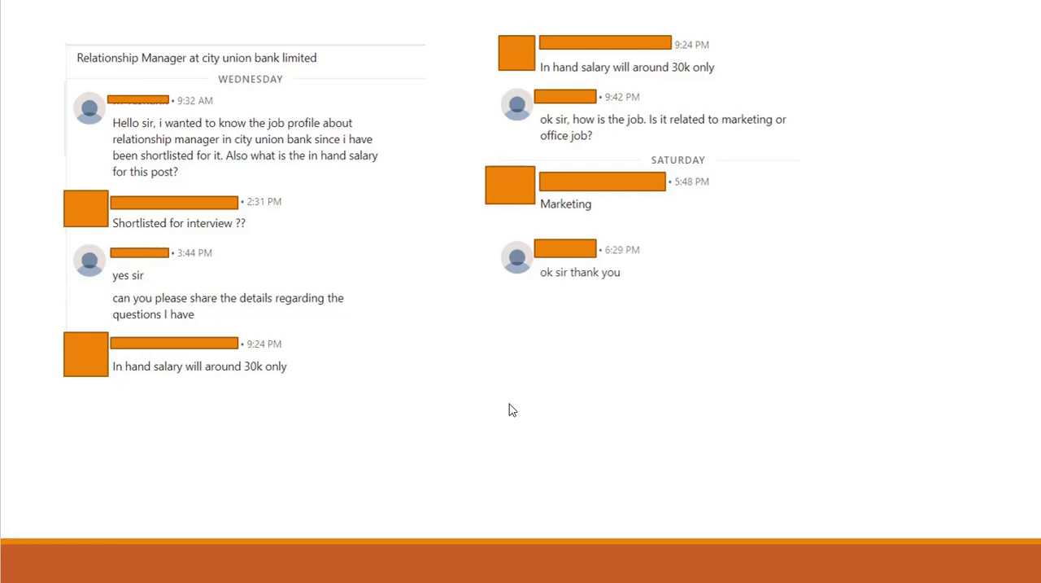
{"action": "mouse_move", "coordinate": [485, 453]}
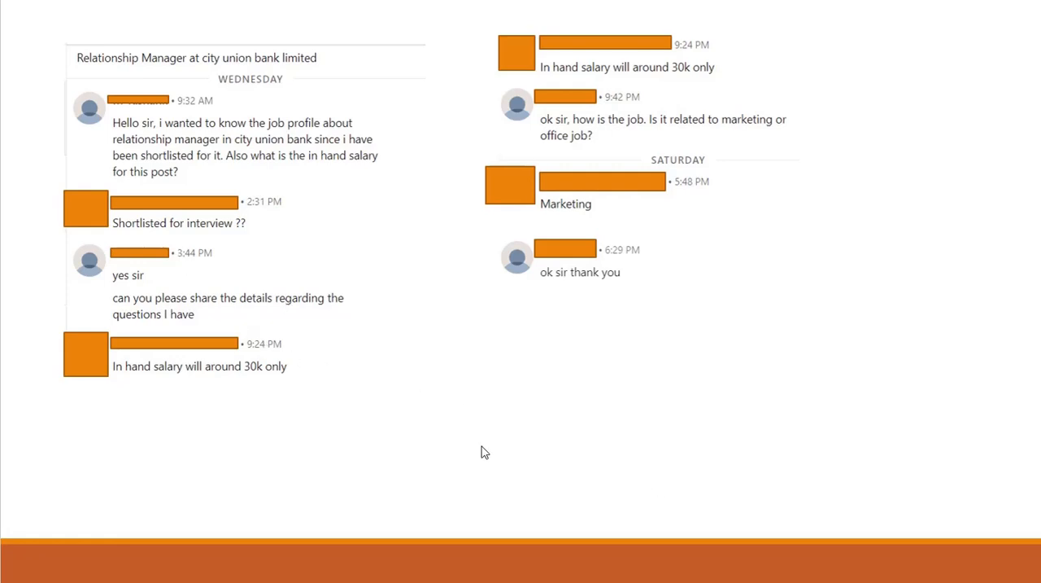
{"action": "mouse_move", "coordinate": [140, 456]}
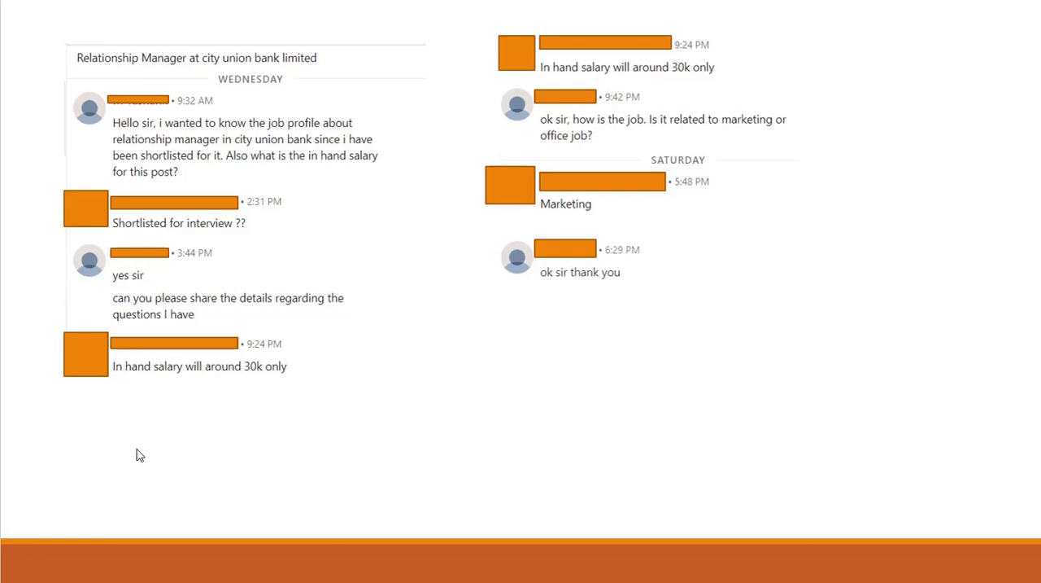
{"action": "mouse_move", "coordinate": [136, 492]}
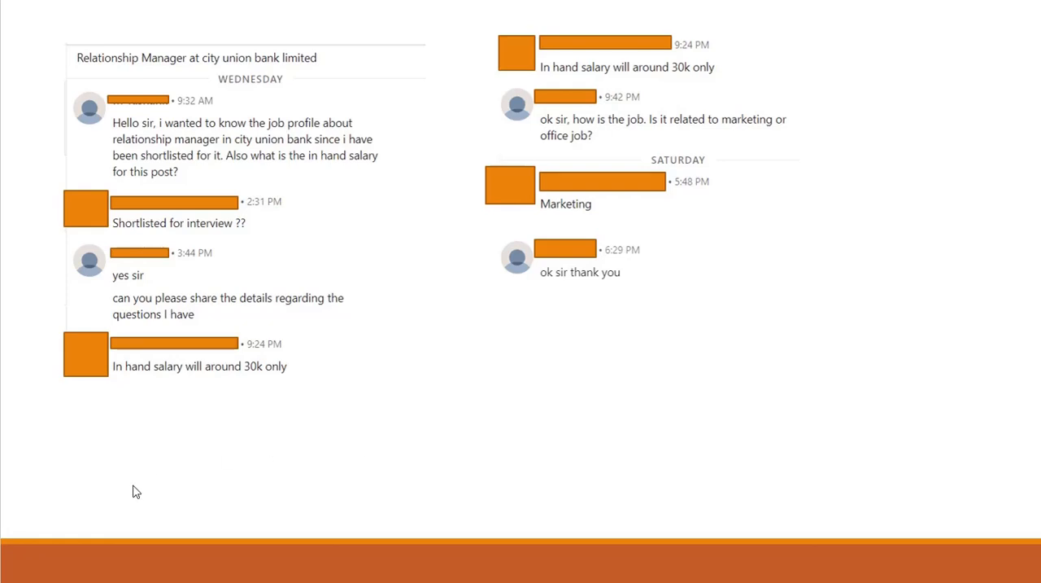